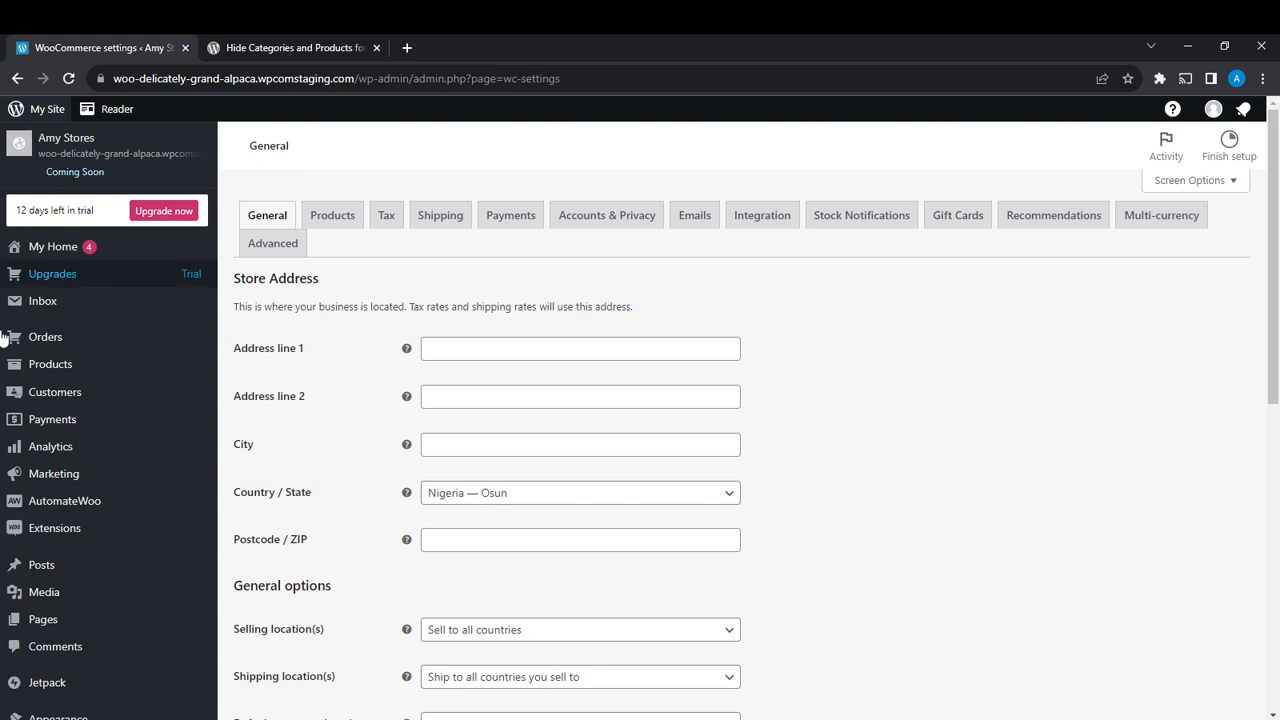
mouse_move(53, 246)
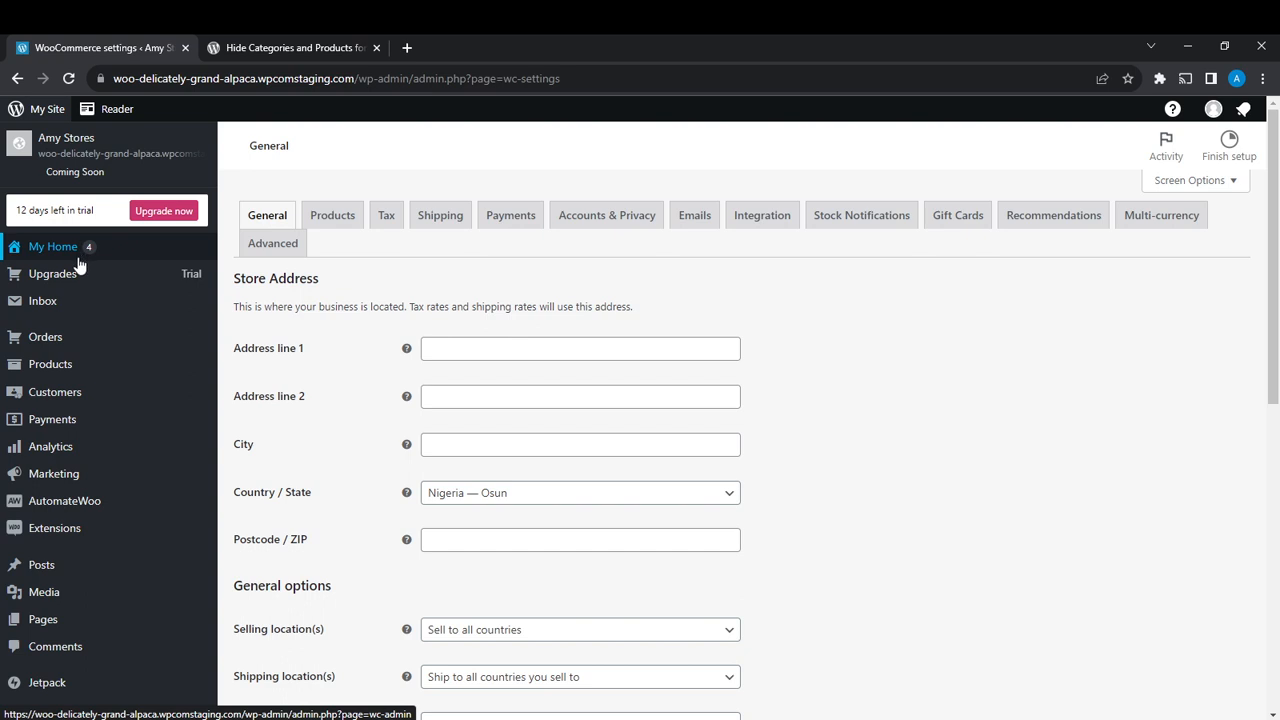
mouse_move(80, 265)
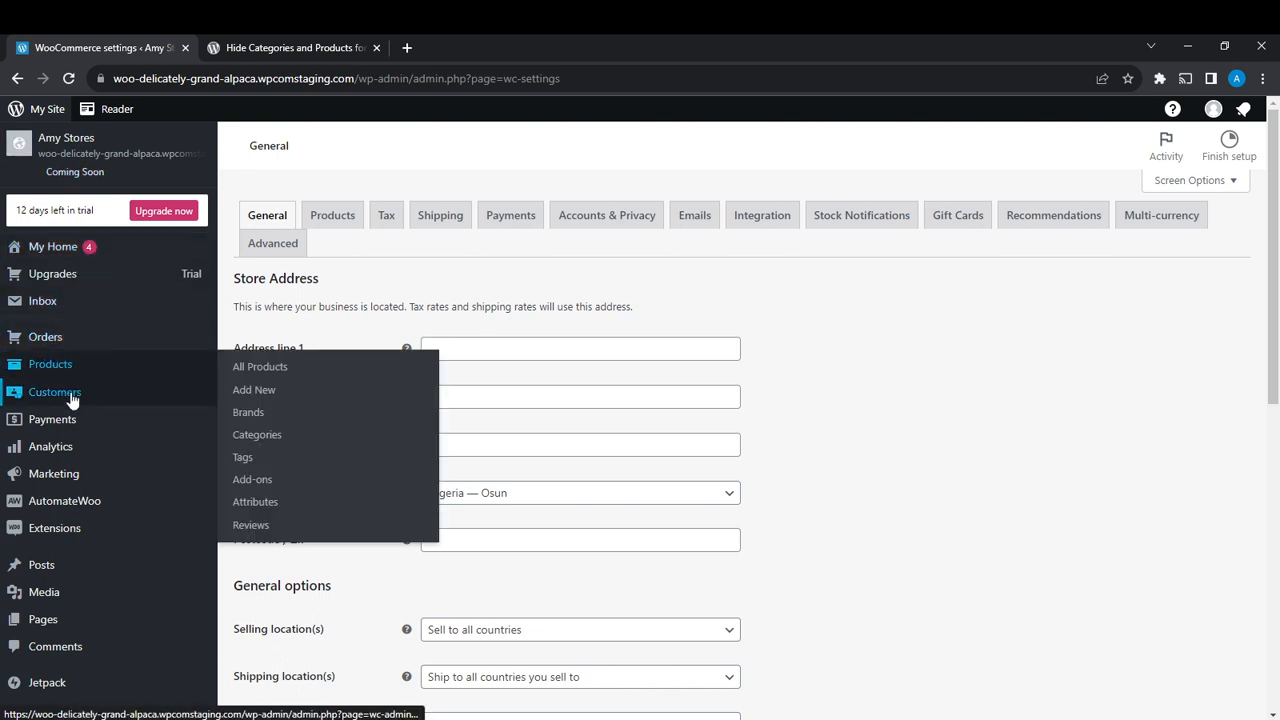
- Open WooCommerce's Customers page from the sidebar, showing no customers and ₦0.00 average spend
left_click(55, 391)
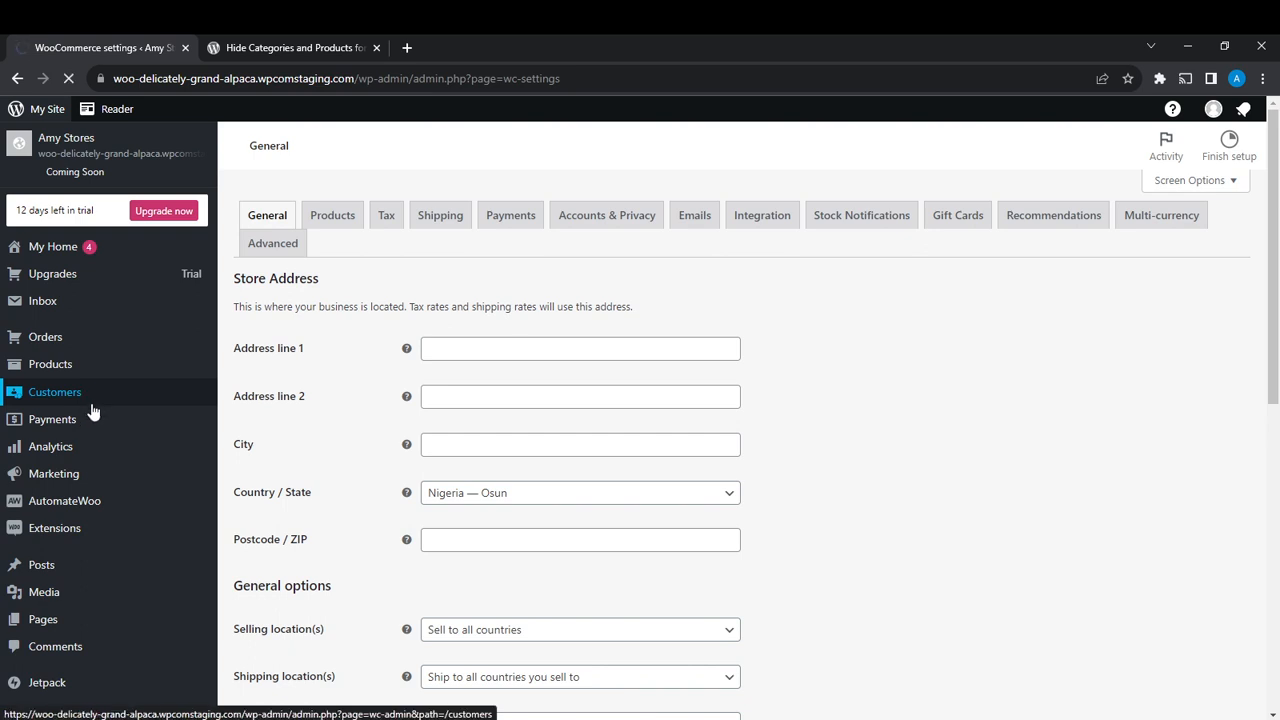
left_click(55, 391)
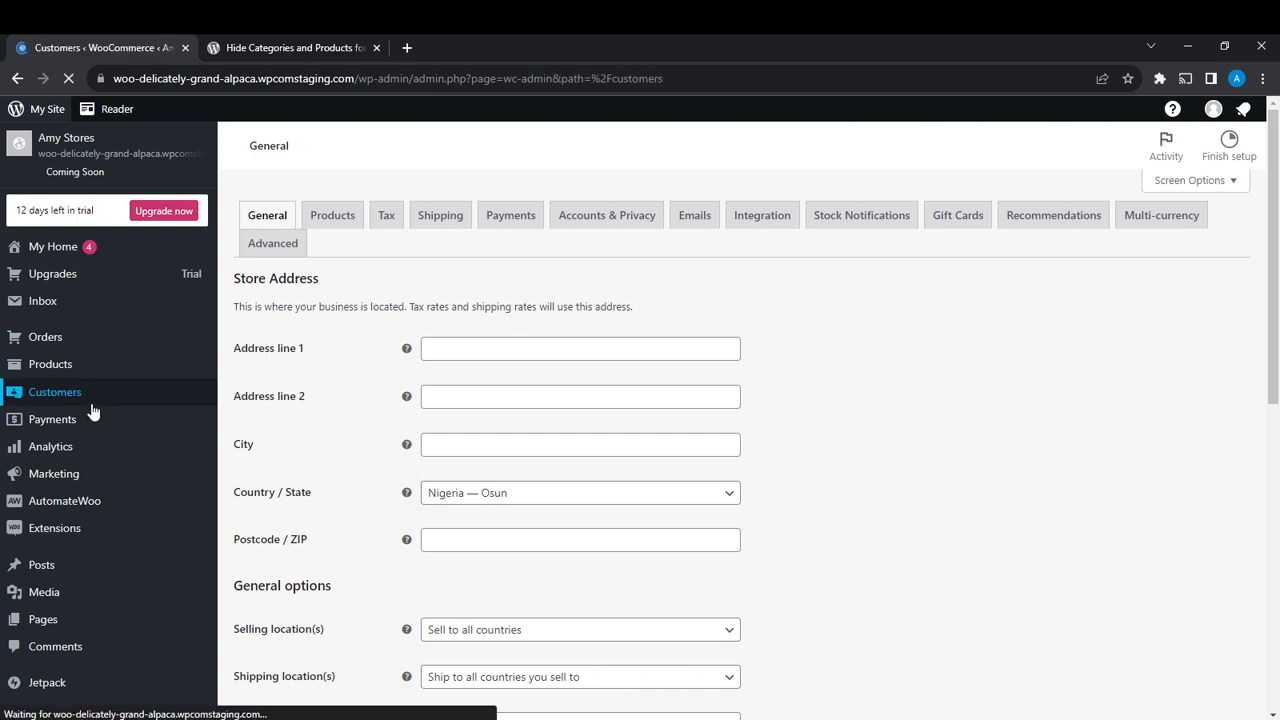
left_click(55, 391)
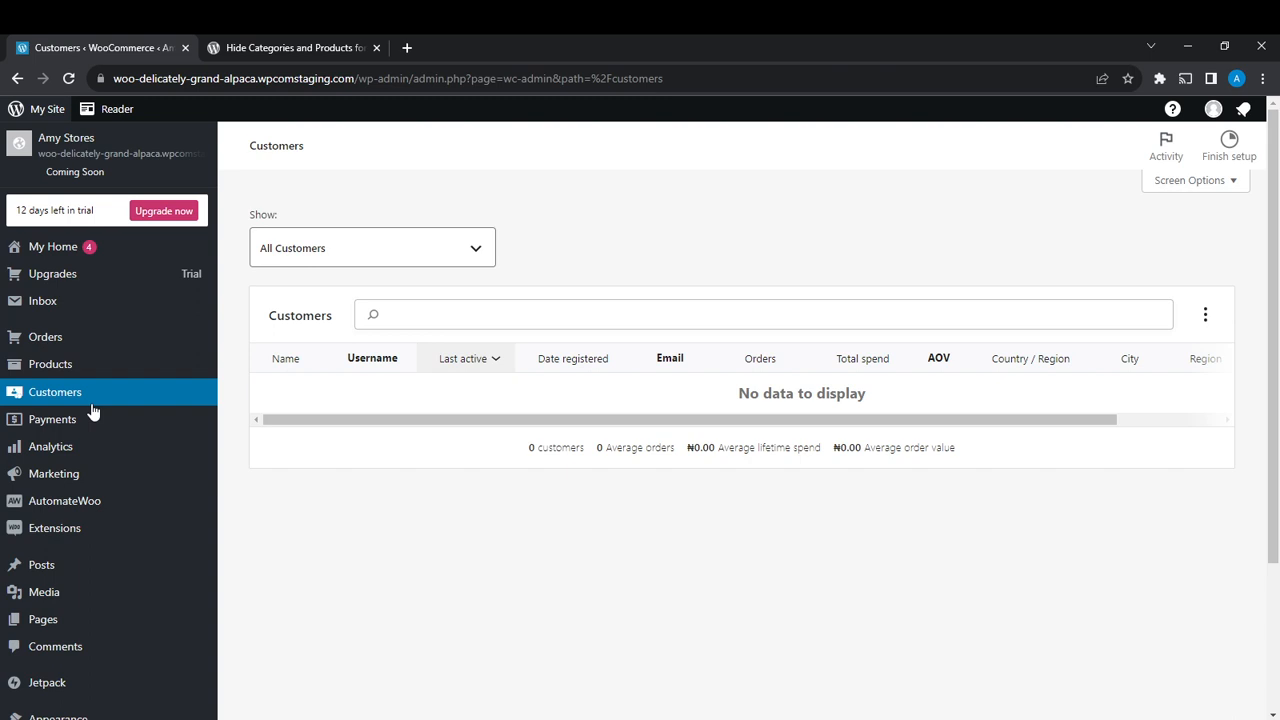
mouse_move(155, 330)
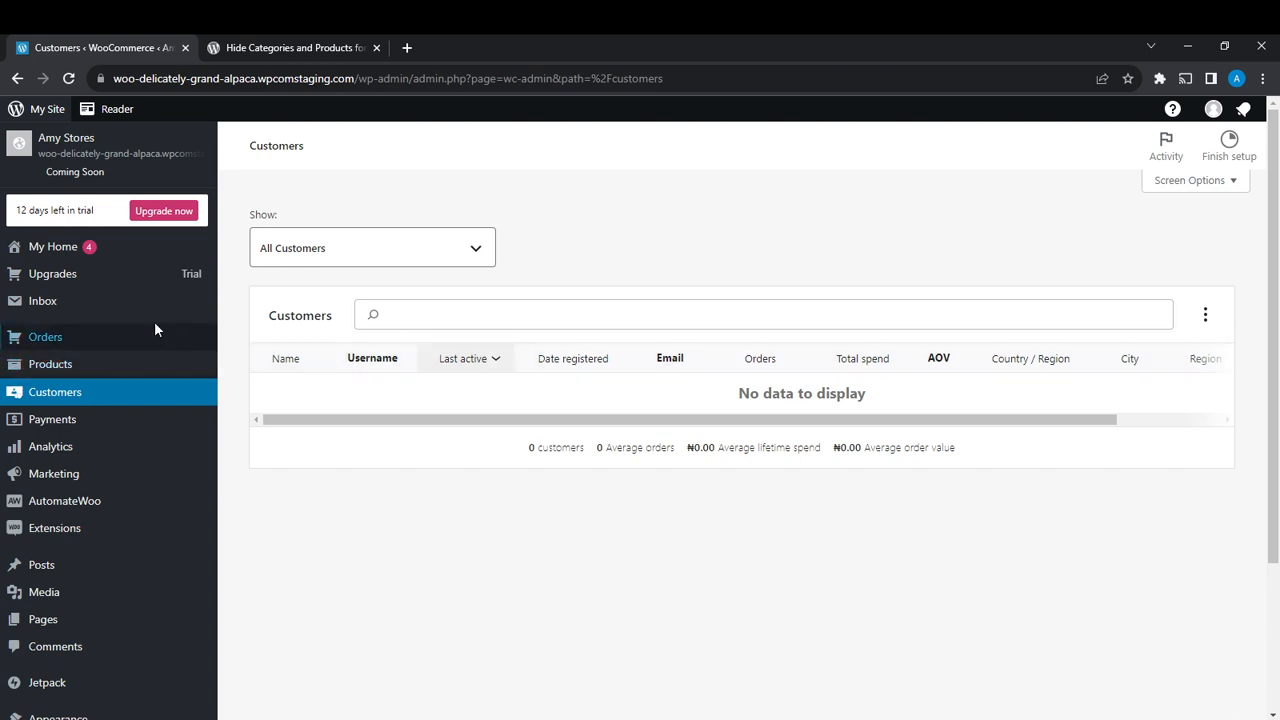
mouse_move(1007, 461)
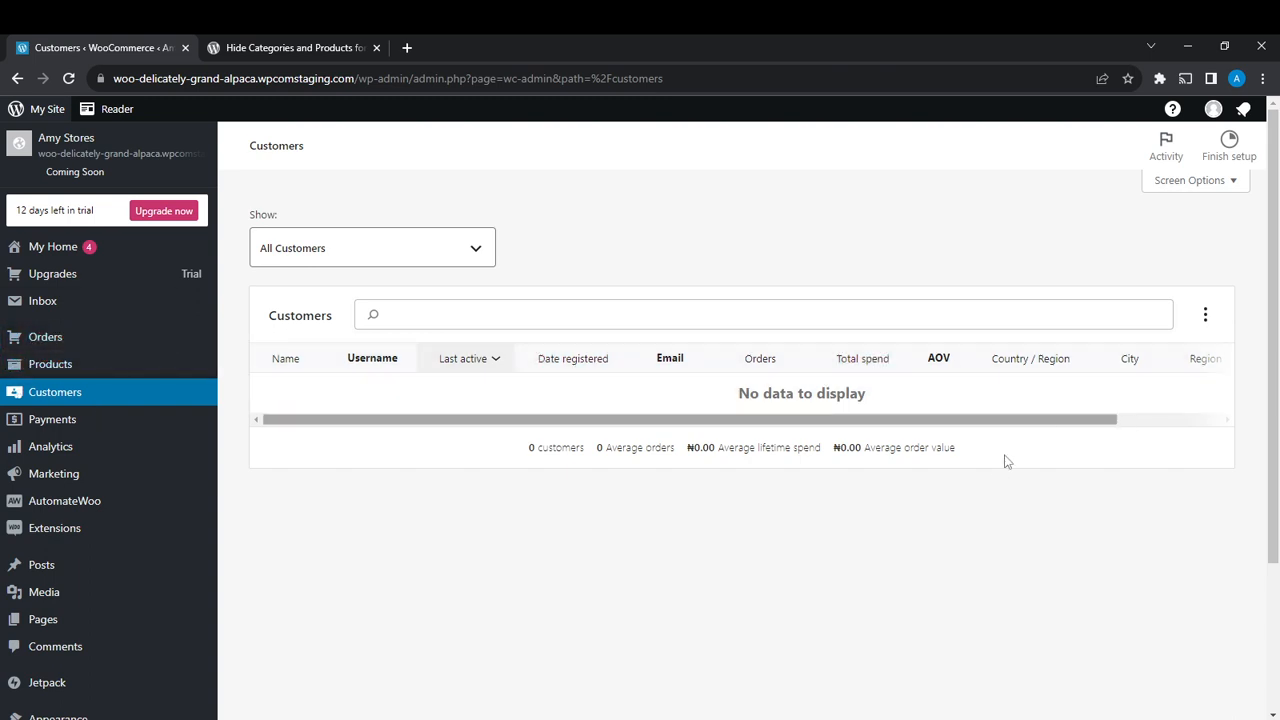
mouse_move(1048, 453)
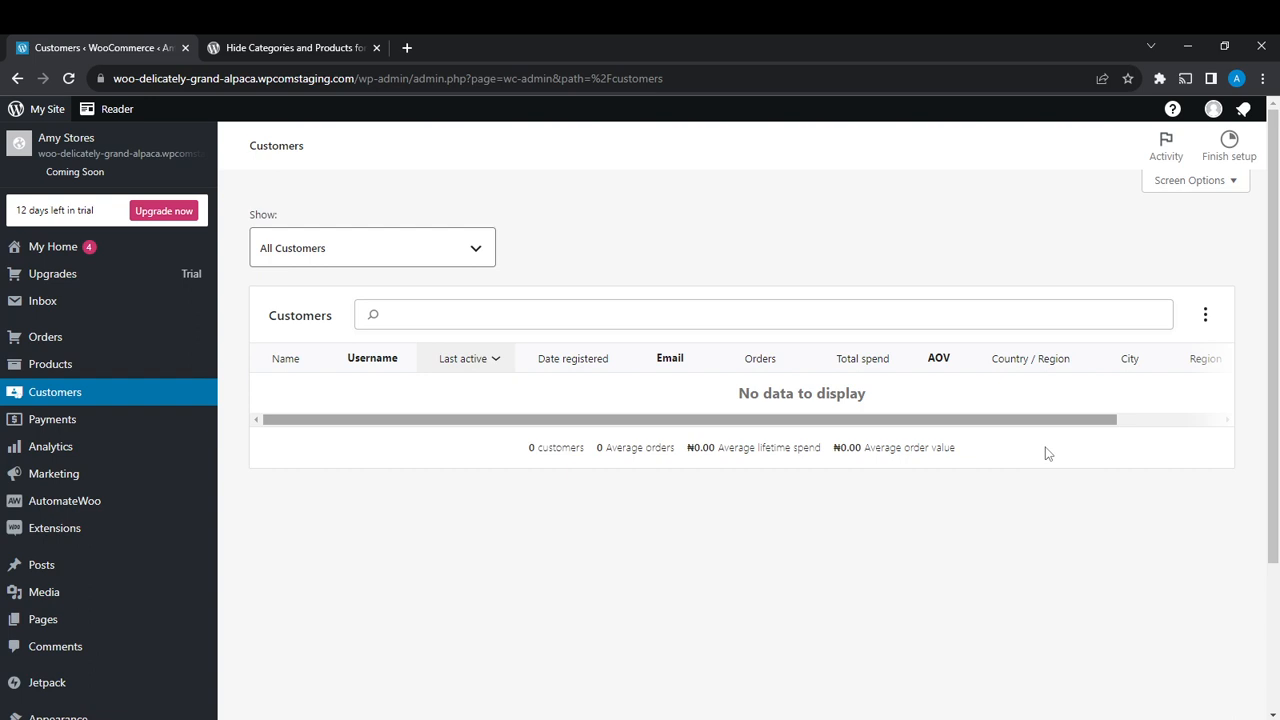
mouse_move(47, 682)
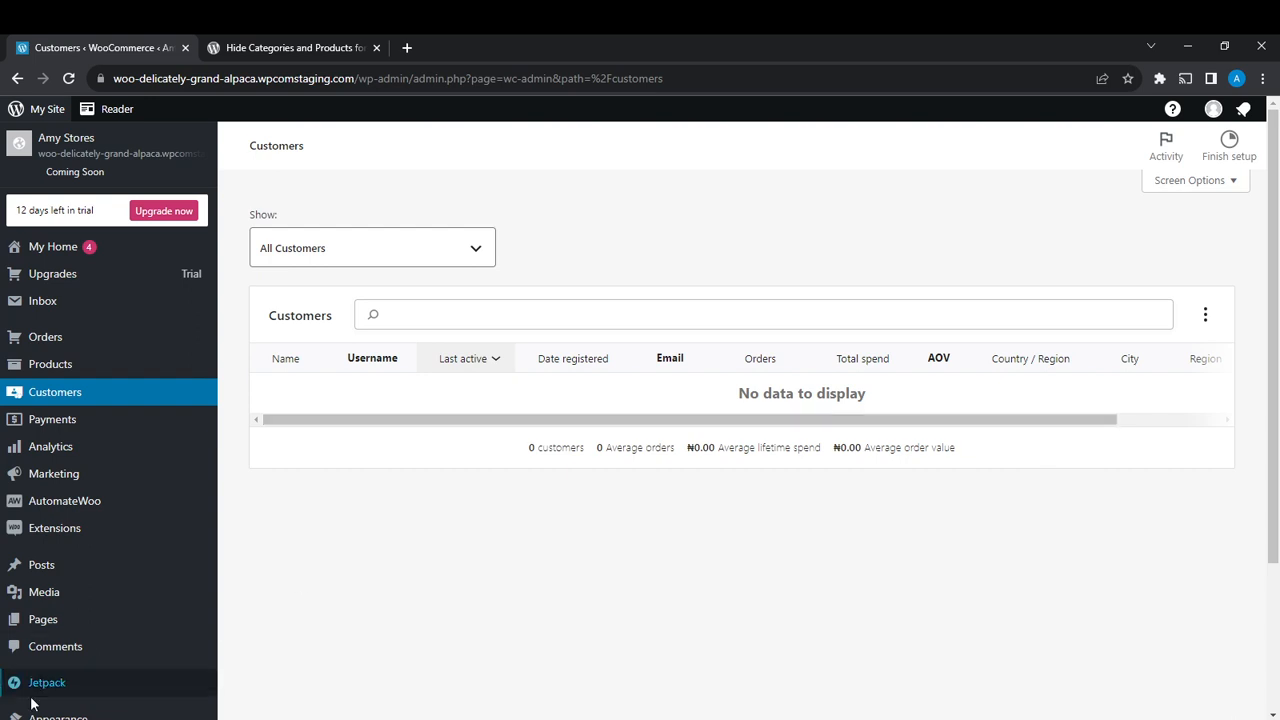
mouse_move(515, 521)
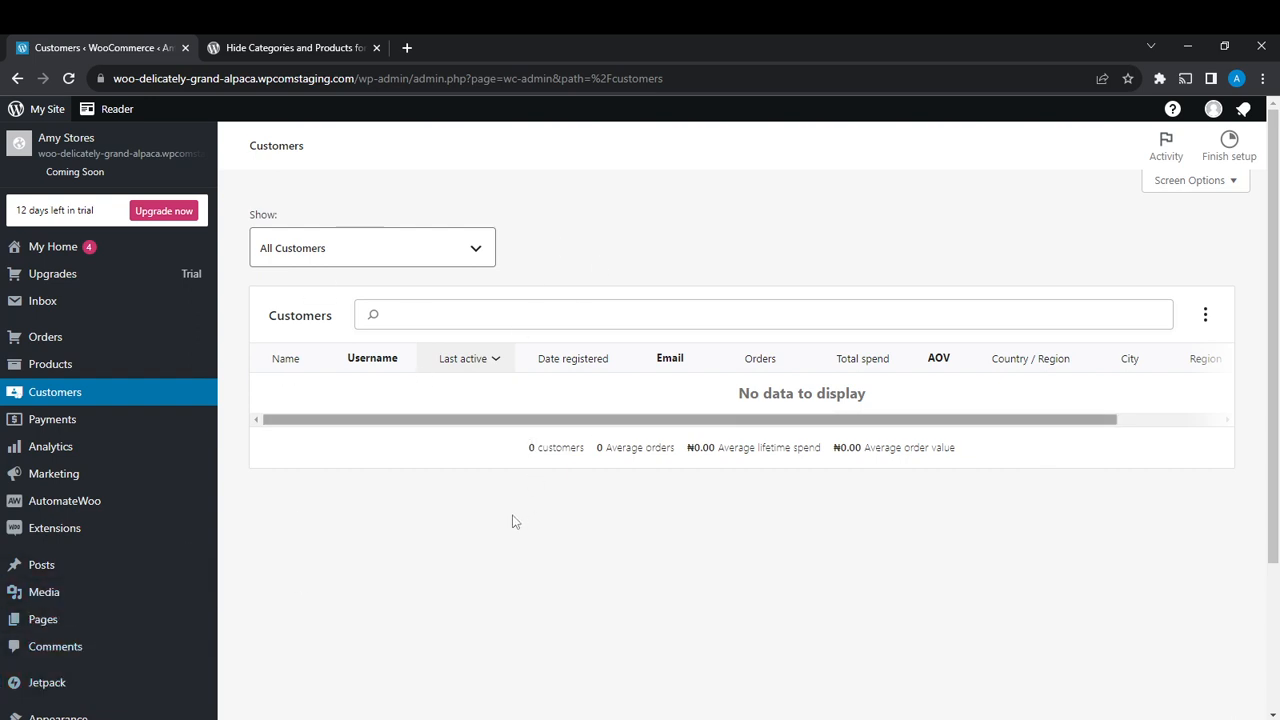
mouse_move(475, 542)
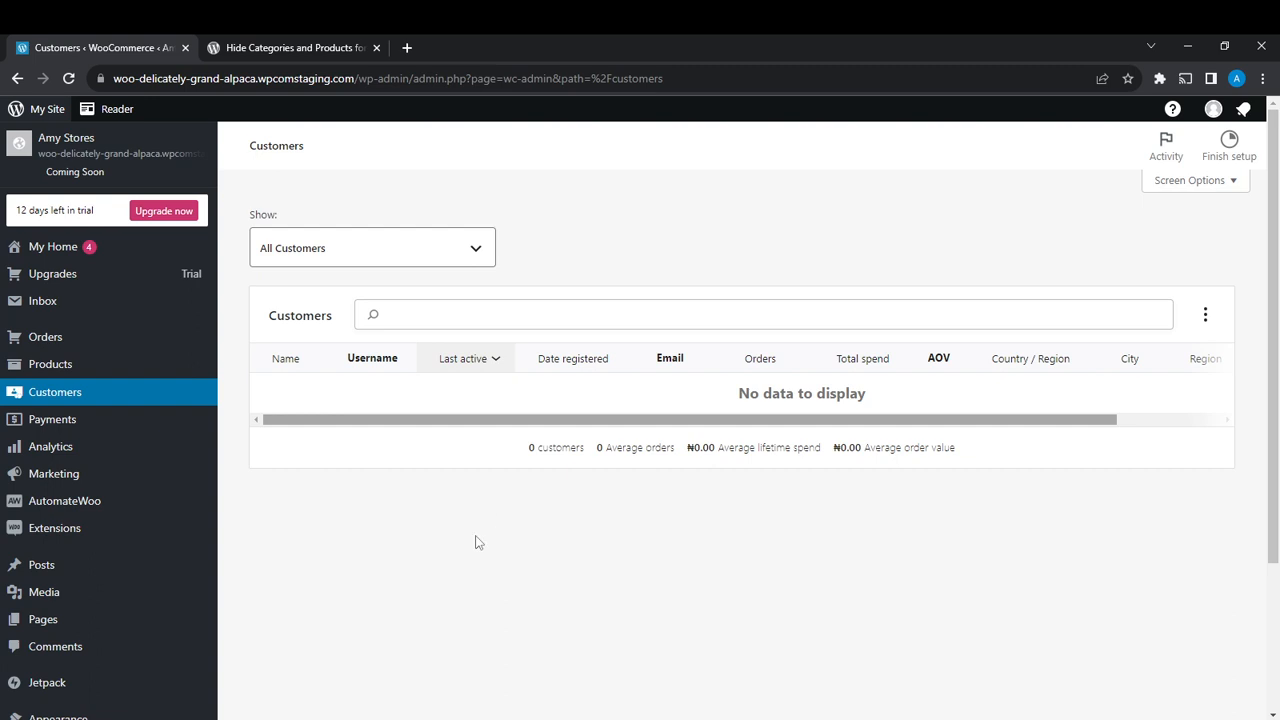